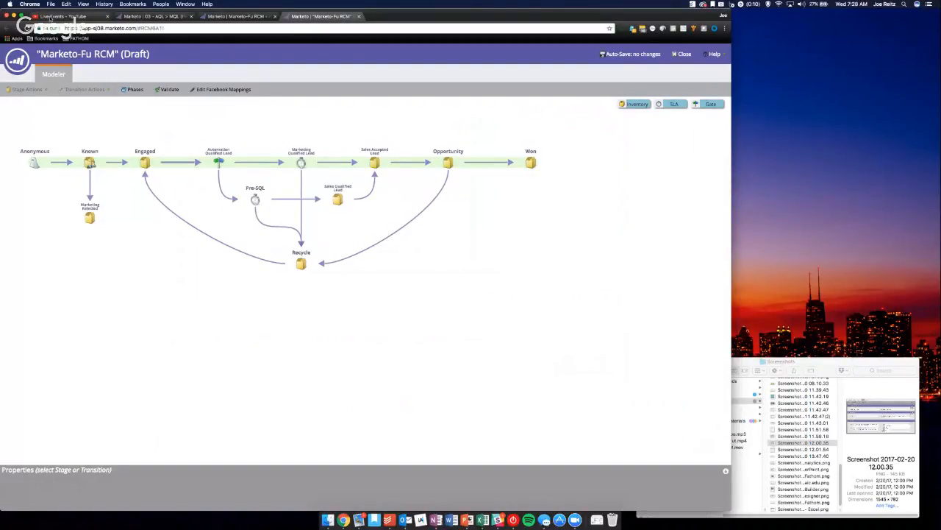
Select the Engaged stage and its transition to Automation Qualified Lead (Campaign is Requested)
click(145, 151)
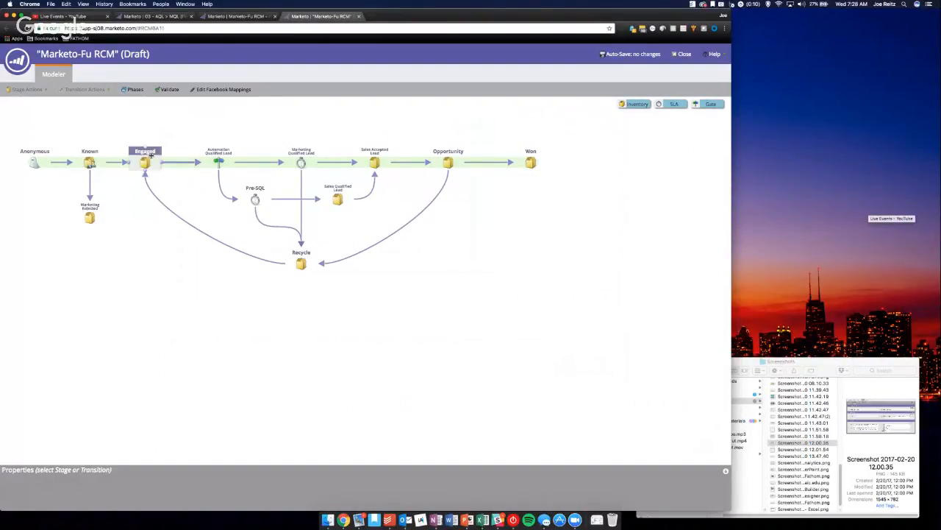
click(182, 163)
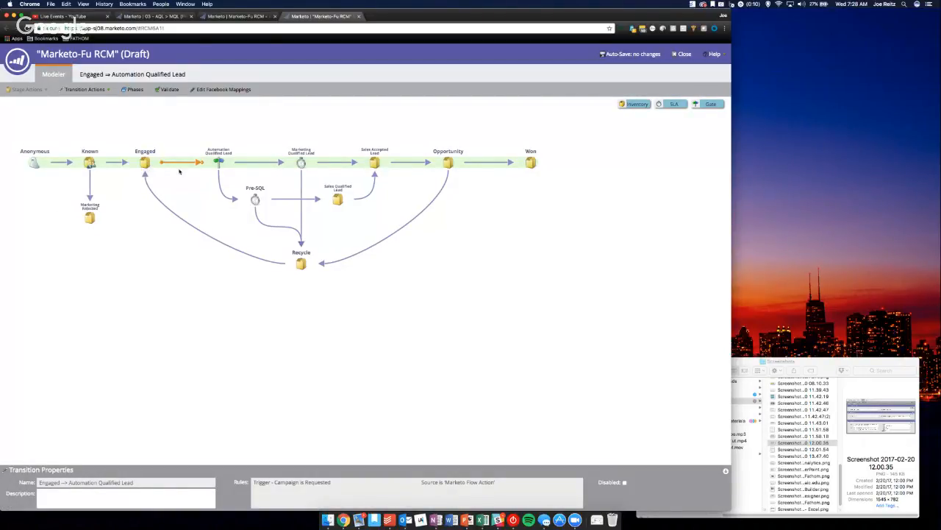
click(218, 160)
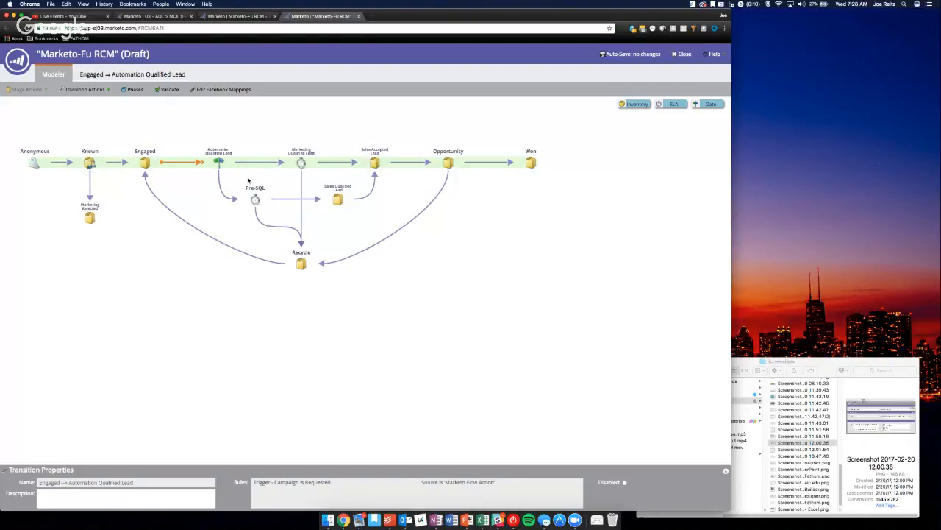
click(218, 158)
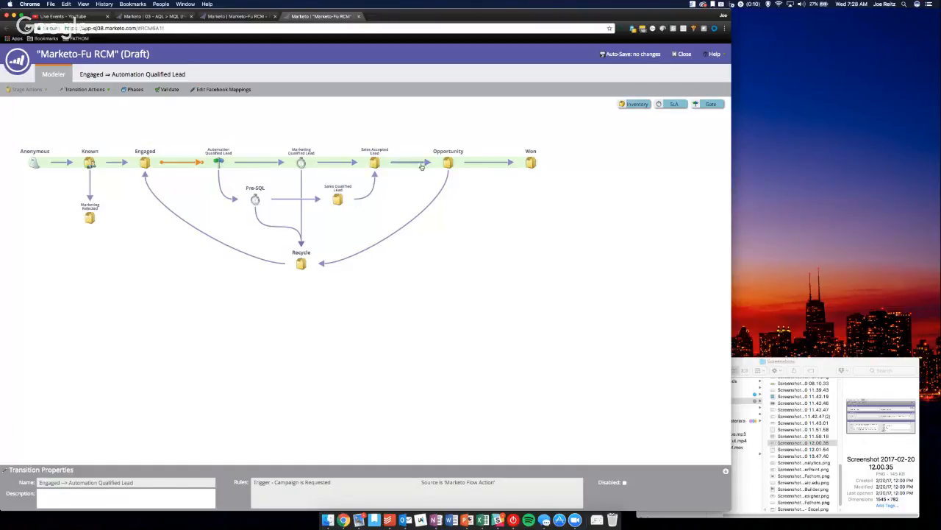
mouse_move(443, 189)
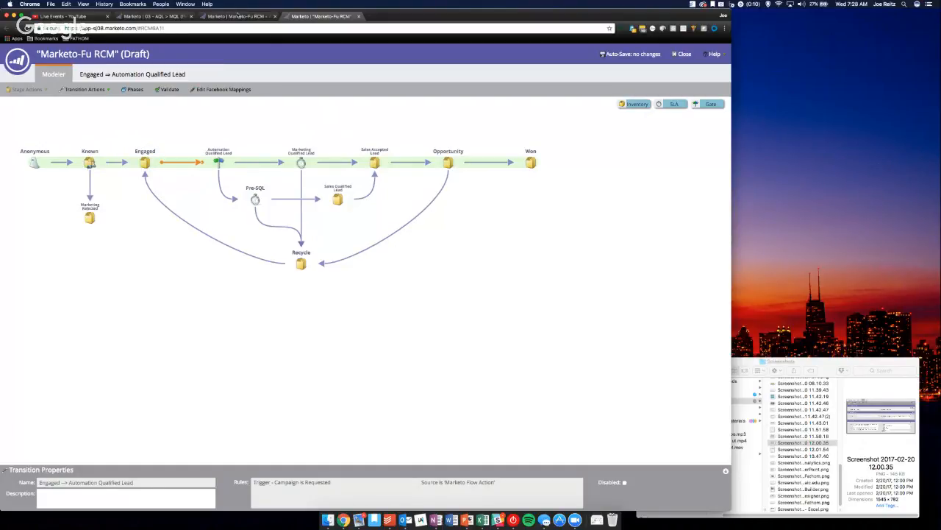
Glance at the 03 - AQL > MQL campaign, then return to the OPS - Lifecycle (RCM) model
click(151, 16)
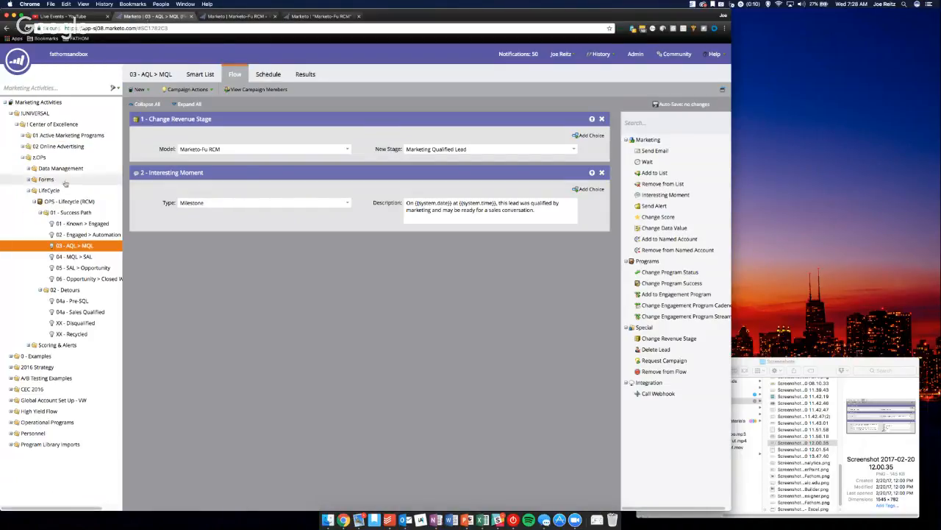
click(69, 201)
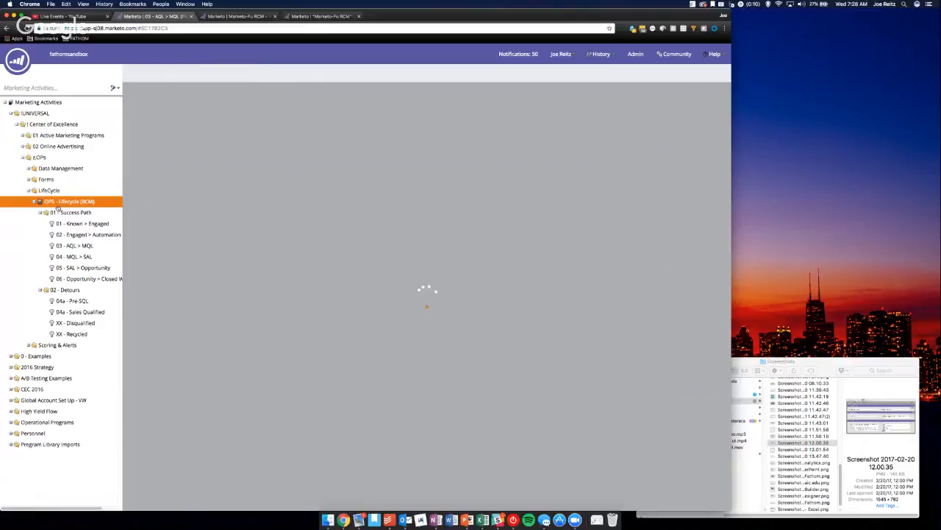
click(67, 201)
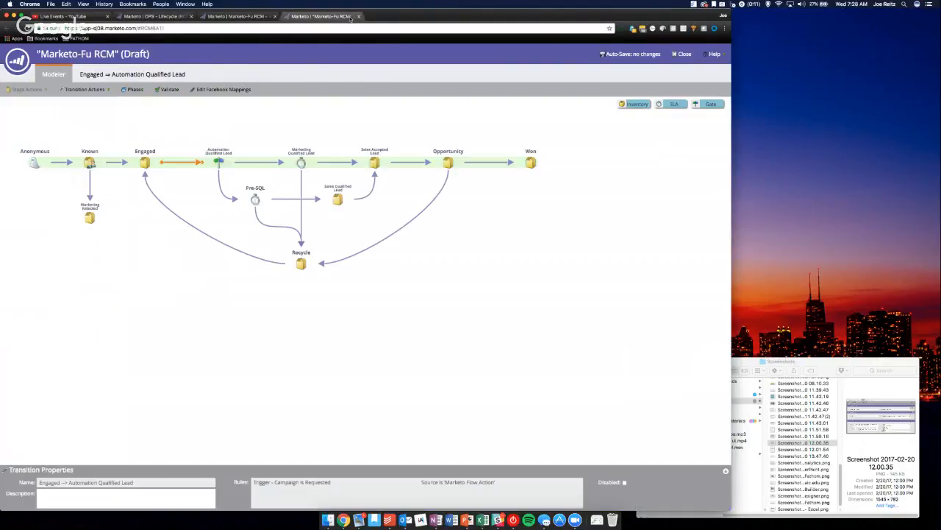
mouse_move(554, 164)
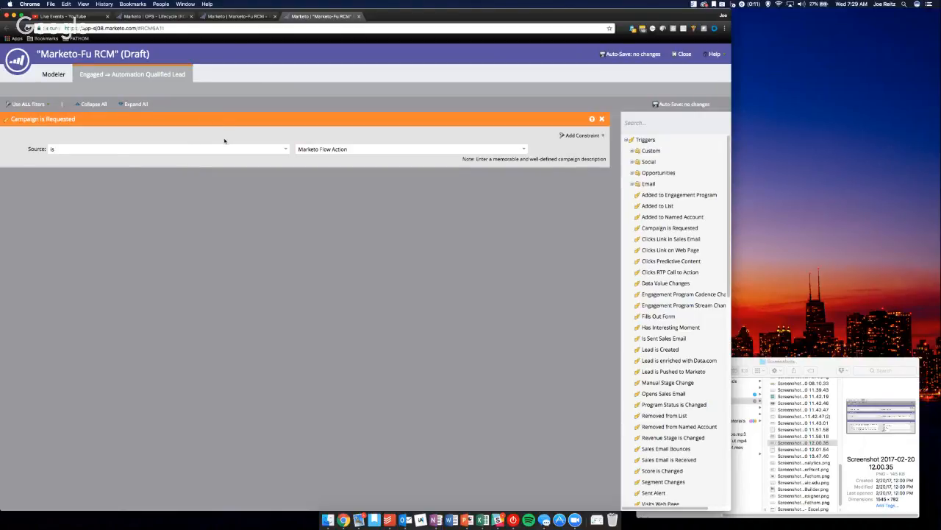
mouse_move(126, 145)
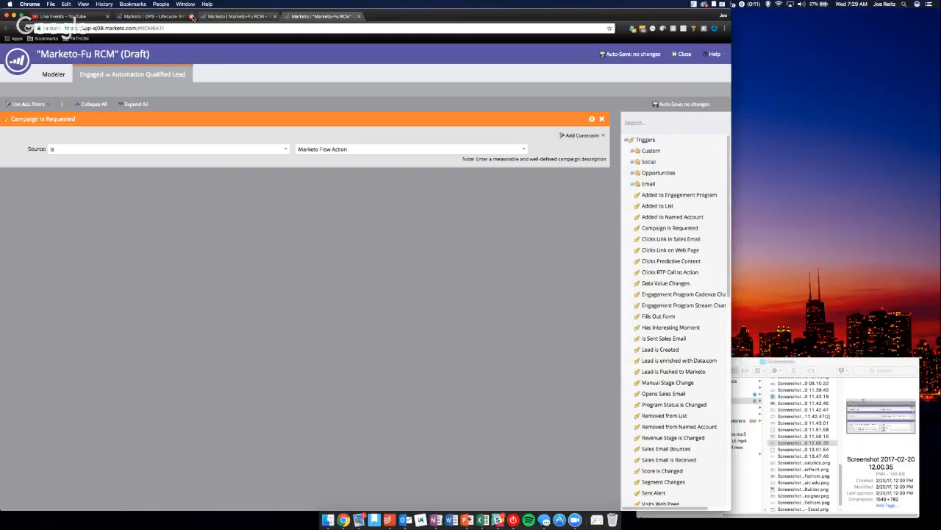
Review 03 - AQL > MQL's Smart List and Flow: set stage Marketing Qualified Lead, log Milestone
click(154, 19)
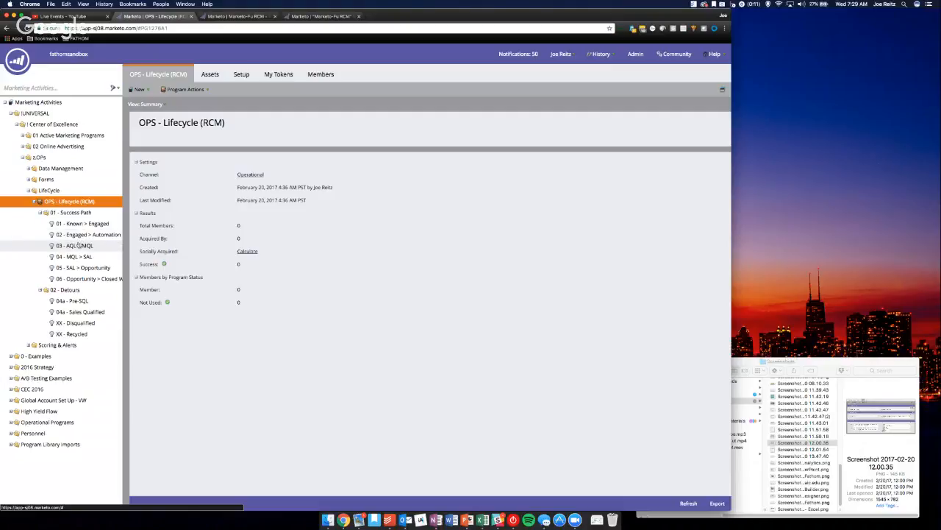
click(76, 245)
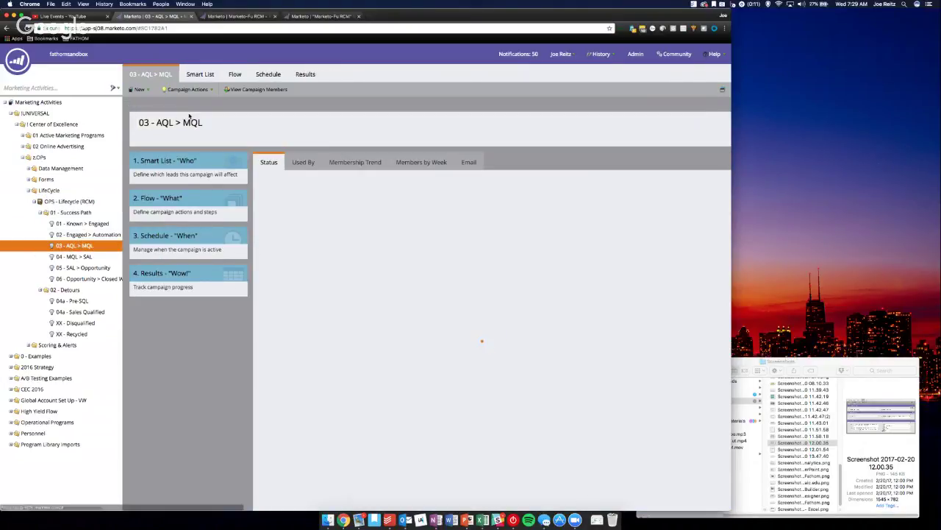
click(200, 73)
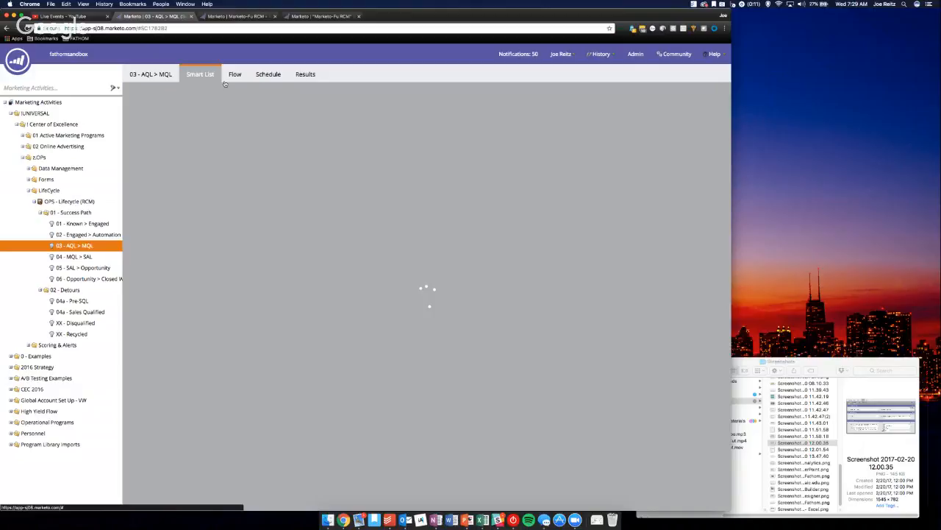
click(200, 74)
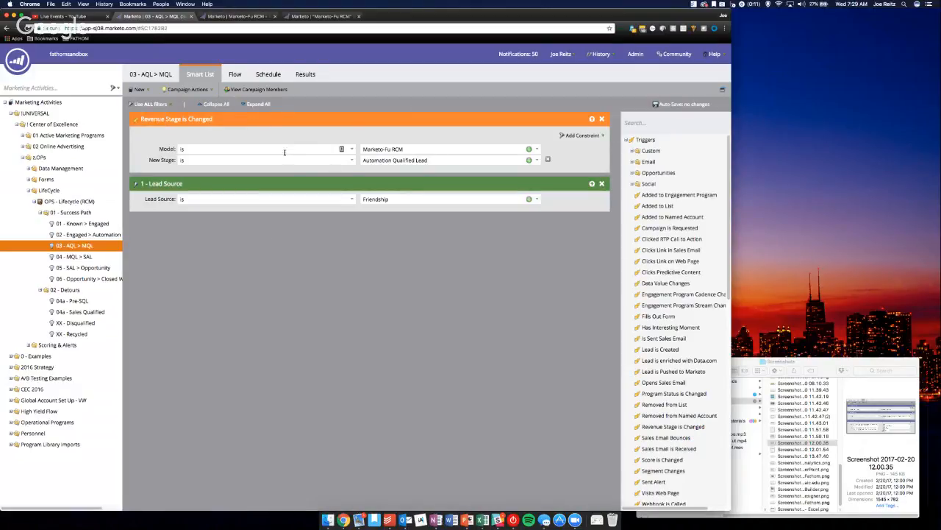
mouse_move(393, 211)
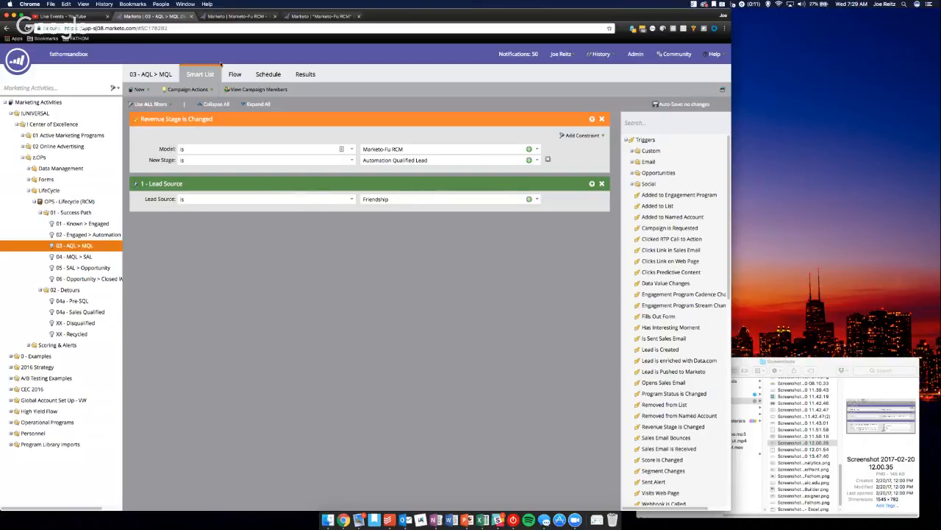
click(235, 74)
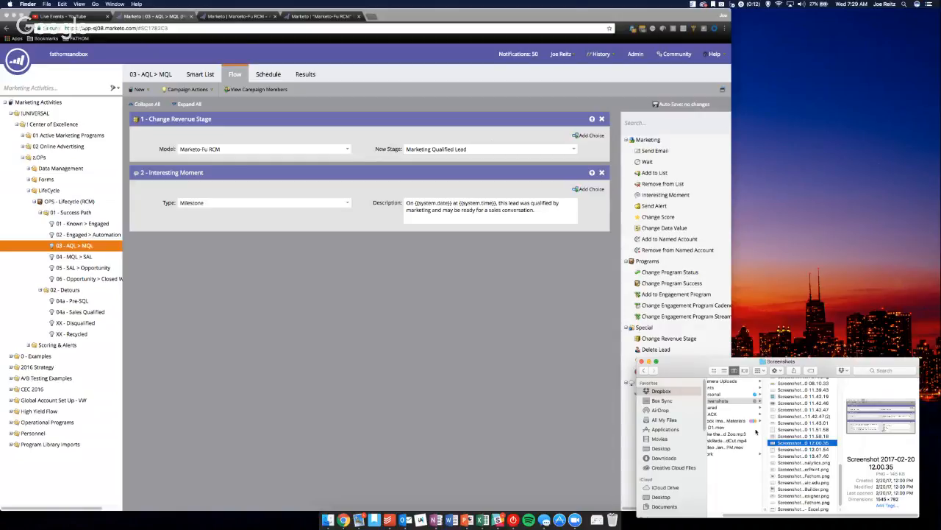
Preview the sample MQL flow screenshot that creates a sales task and dismiss the reminder
double_click(802, 442)
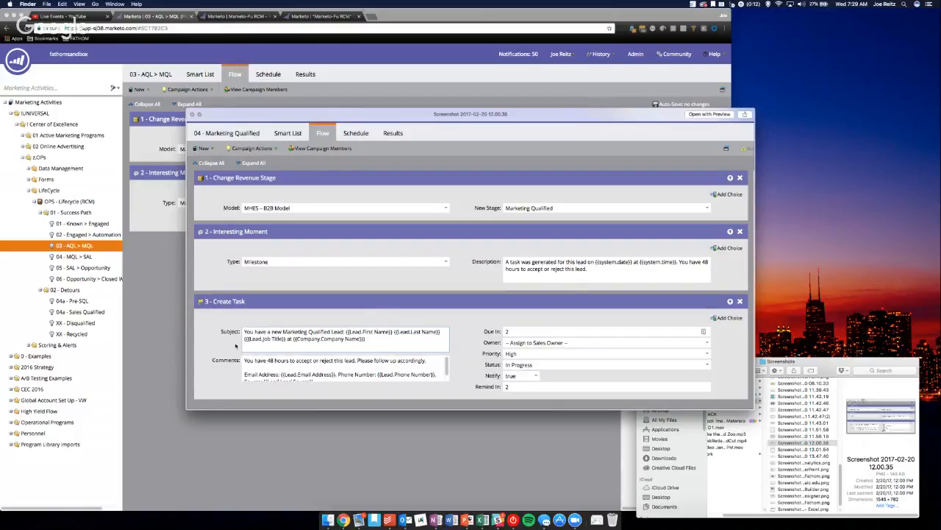
mouse_move(314, 348)
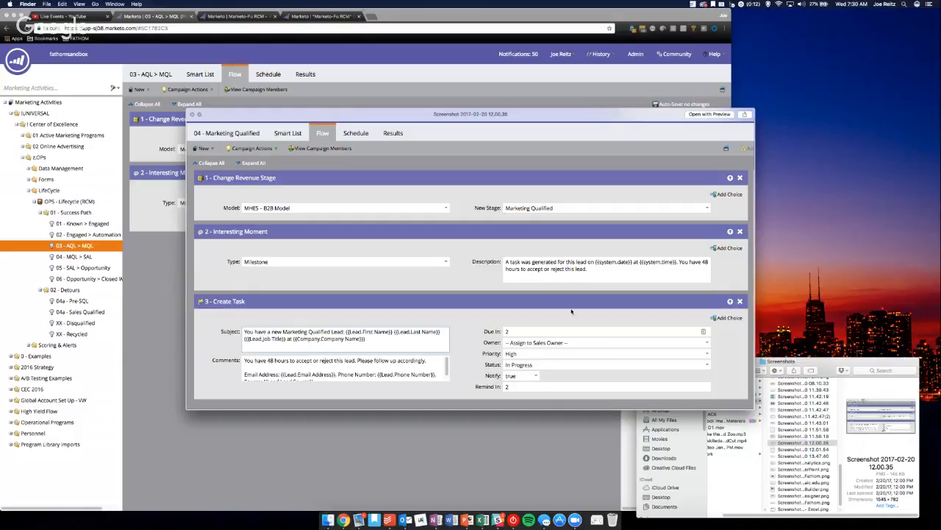
mouse_move(602, 387)
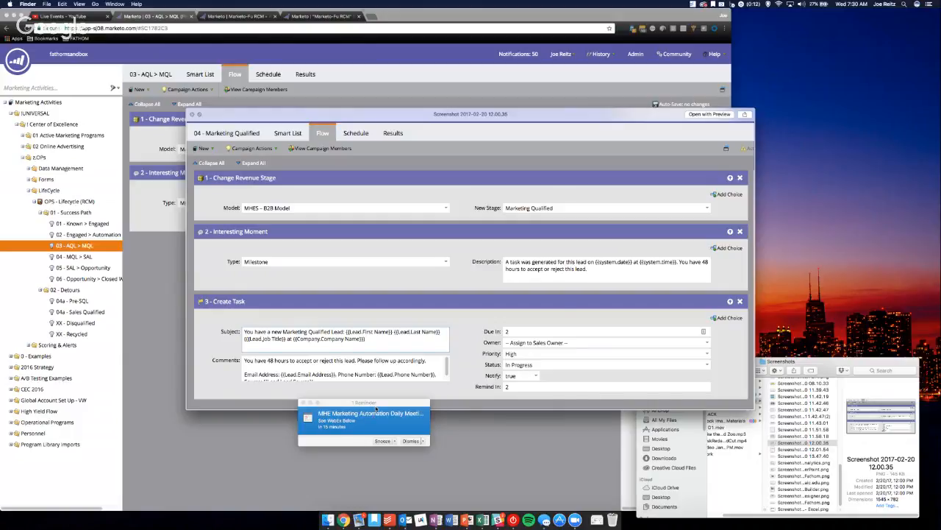
click(409, 441)
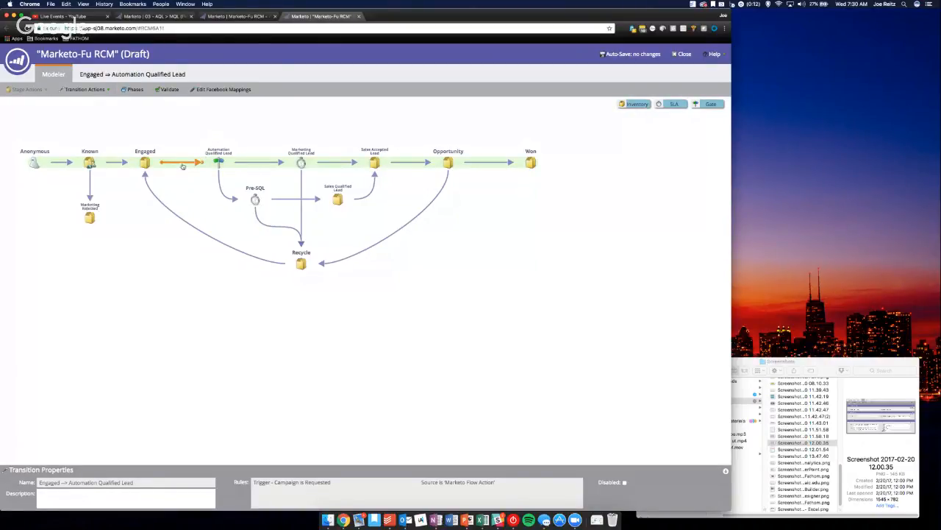
Select the Automation Qualified Lead gate stage and check the model's overview page
click(217, 161)
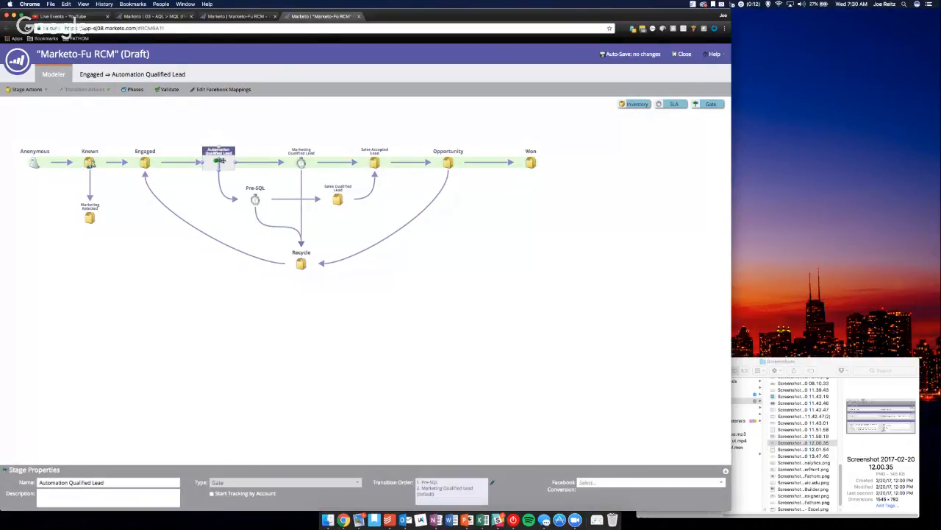
click(253, 162)
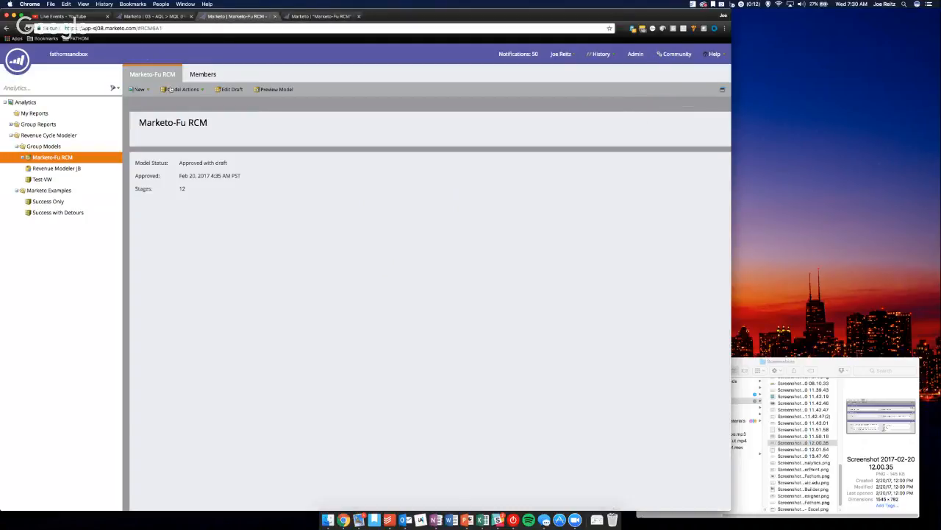
click(231, 89)
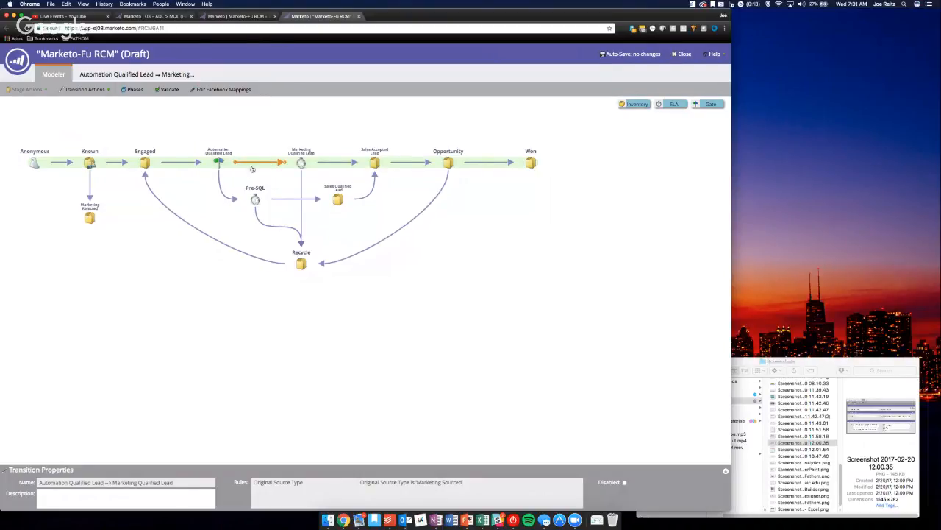
mouse_move(258, 165)
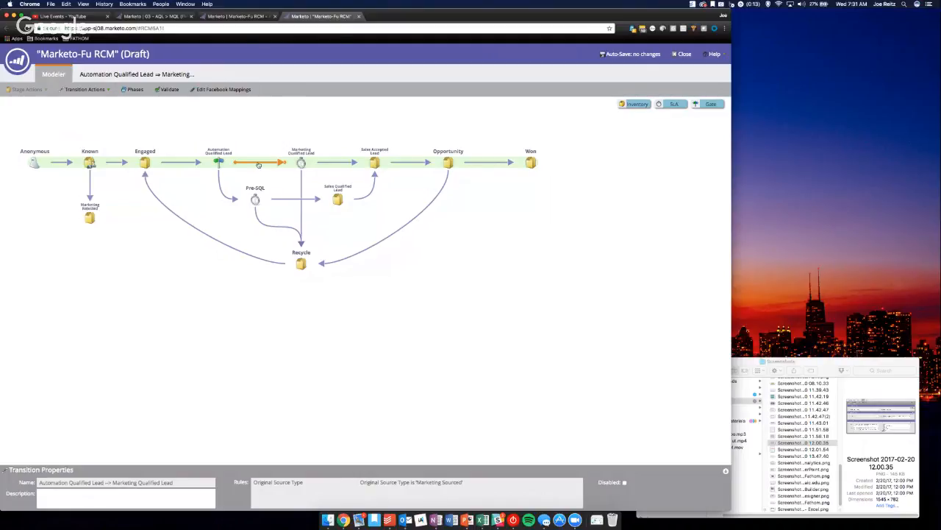
Show the AQL → MQL transition, triggered by Original Source Type is 'Marketing Sourced'
click(301, 161)
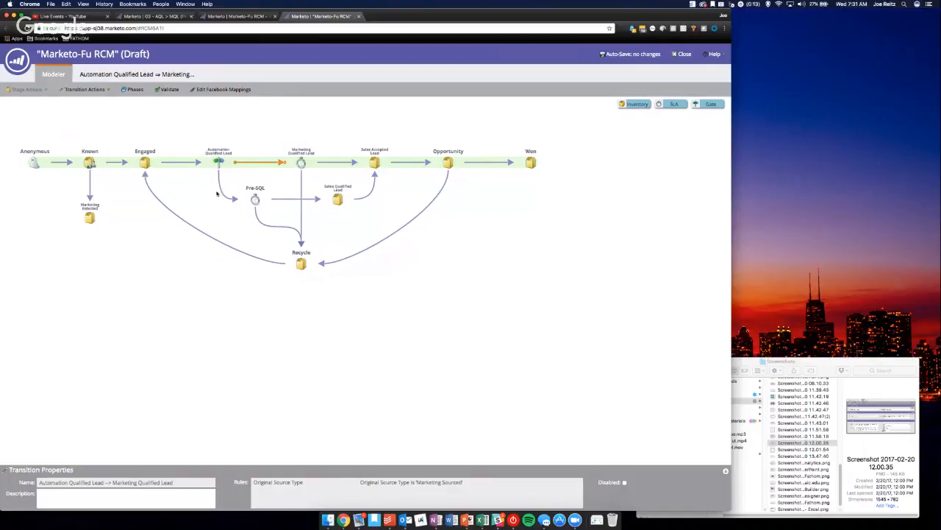
click(255, 199)
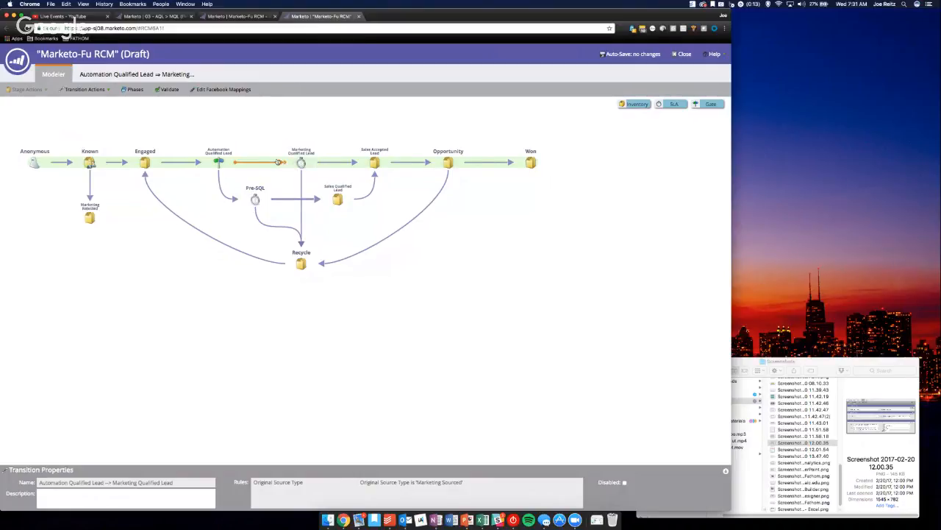
click(219, 159)
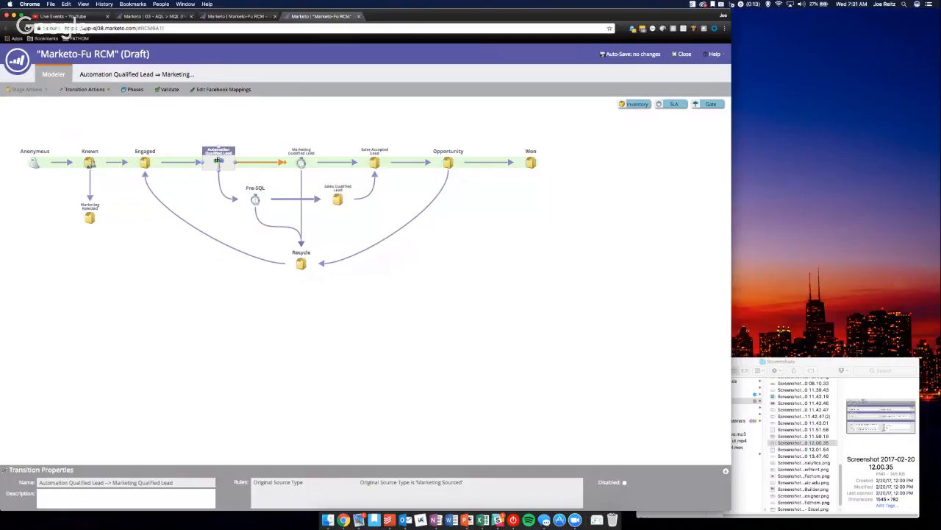
click(255, 199)
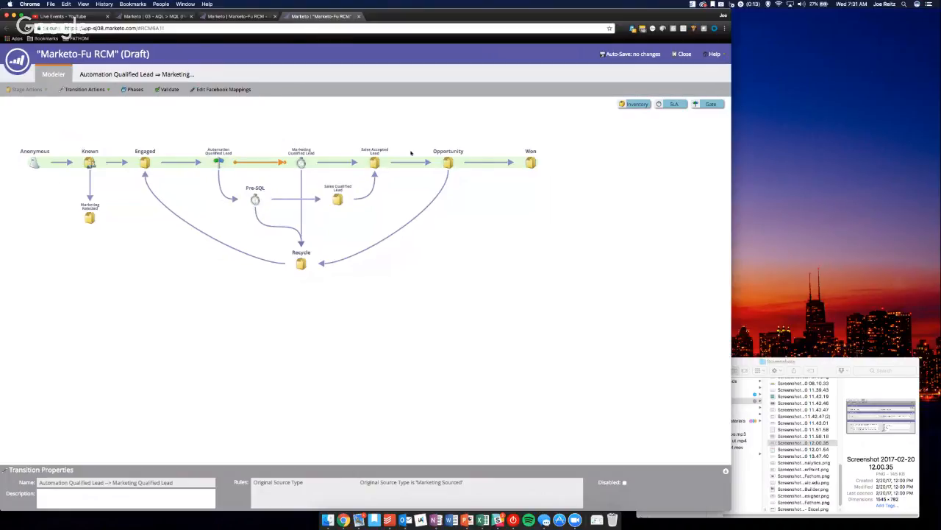
mouse_move(248, 176)
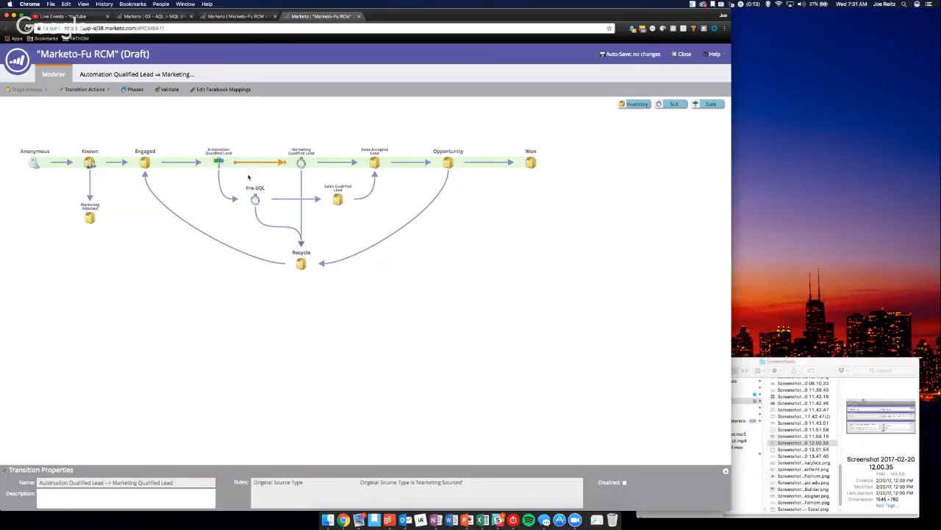
mouse_move(360, 180)
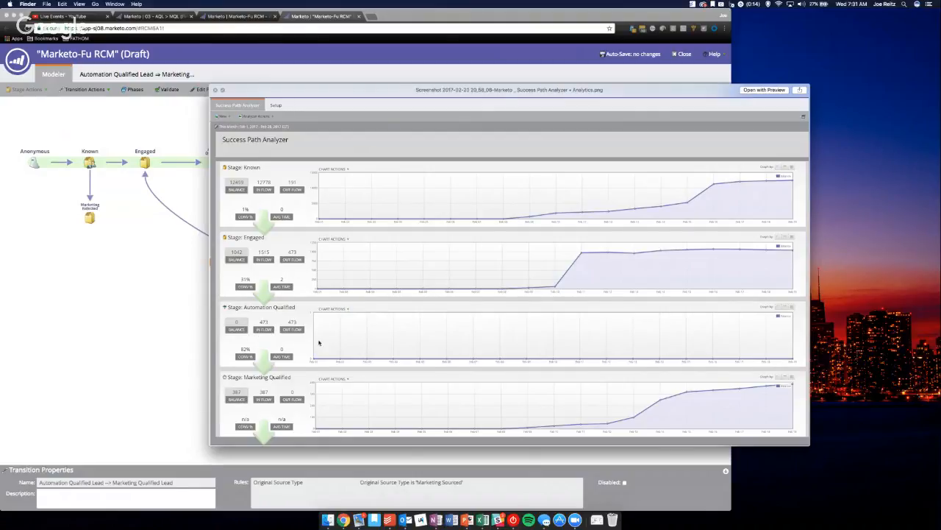
mouse_move(390, 327)
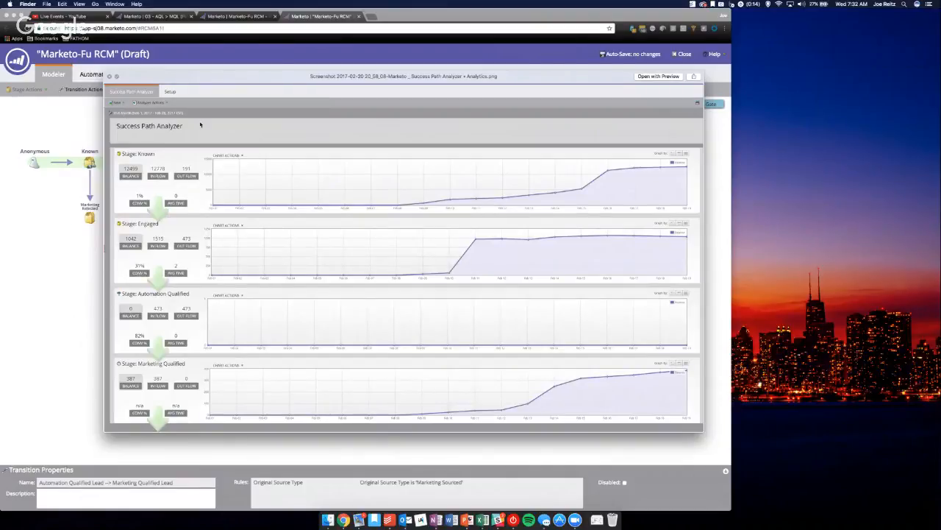
mouse_move(147, 141)
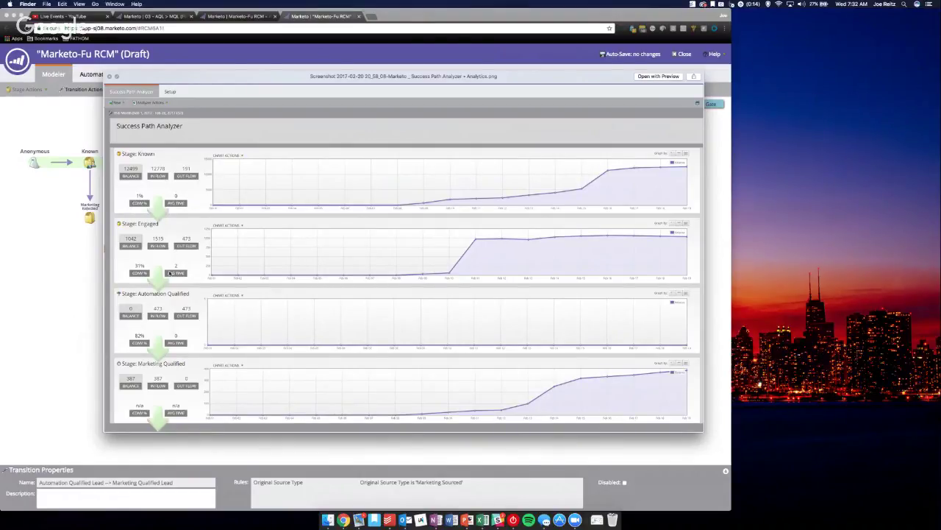
mouse_move(176, 272)
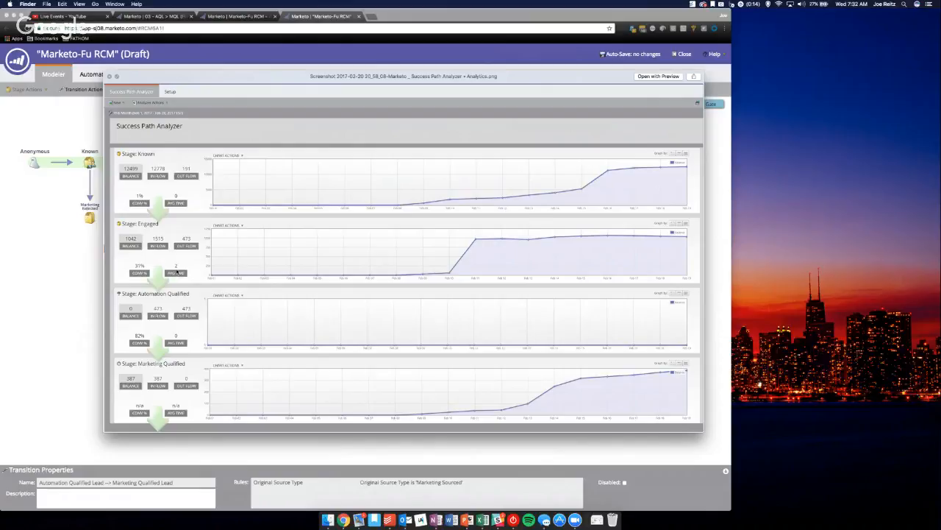
mouse_move(414, 224)
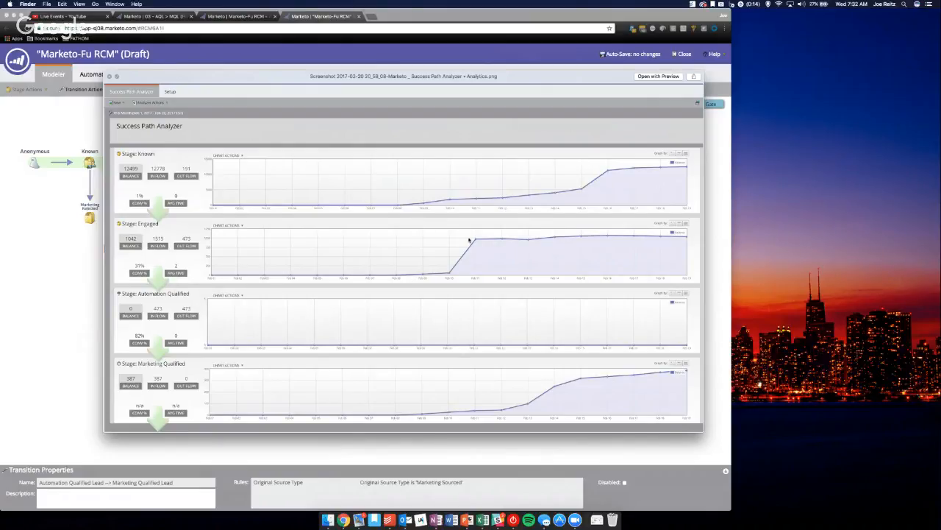
mouse_move(390, 223)
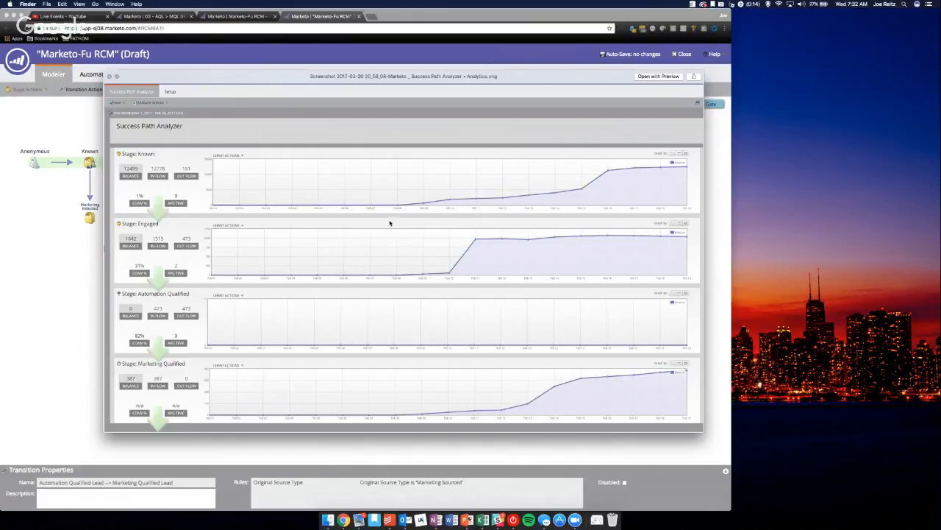
mouse_move(662, 404)
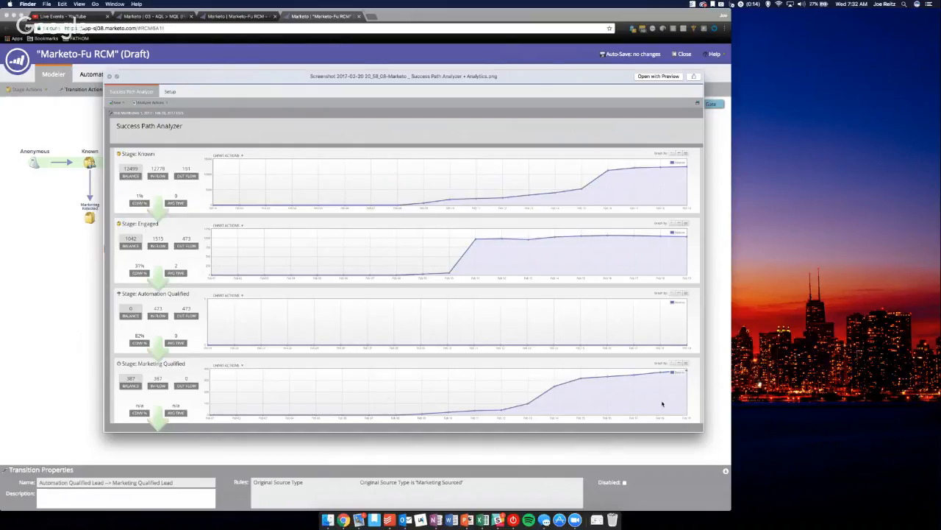
mouse_move(41, 341)
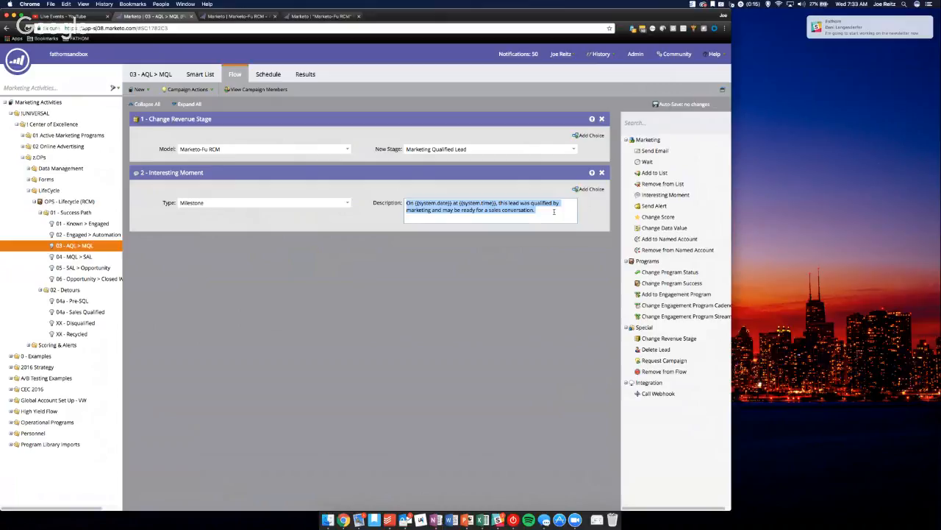
Deselect the interesting moment text in the 03 - AQL > MQL campaign flow
click(549, 212)
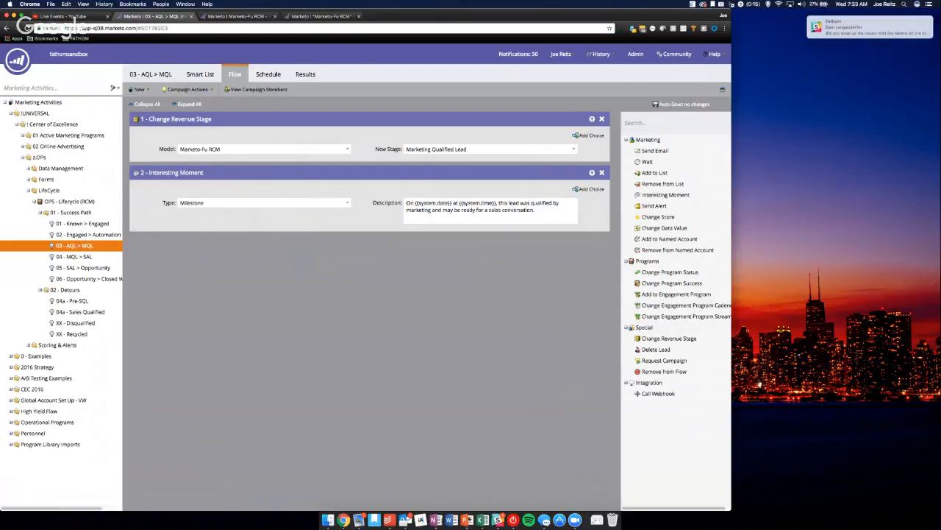
mouse_move(229, 314)
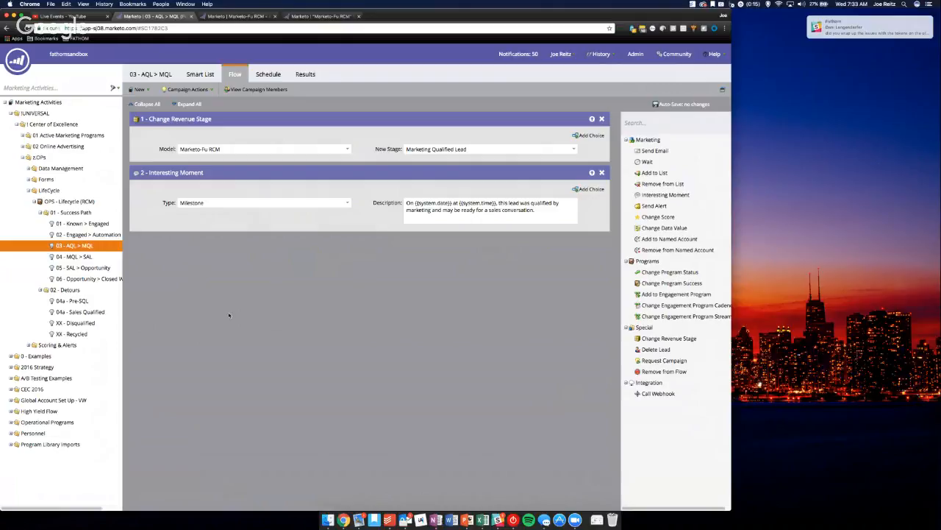
mouse_move(558, 518)
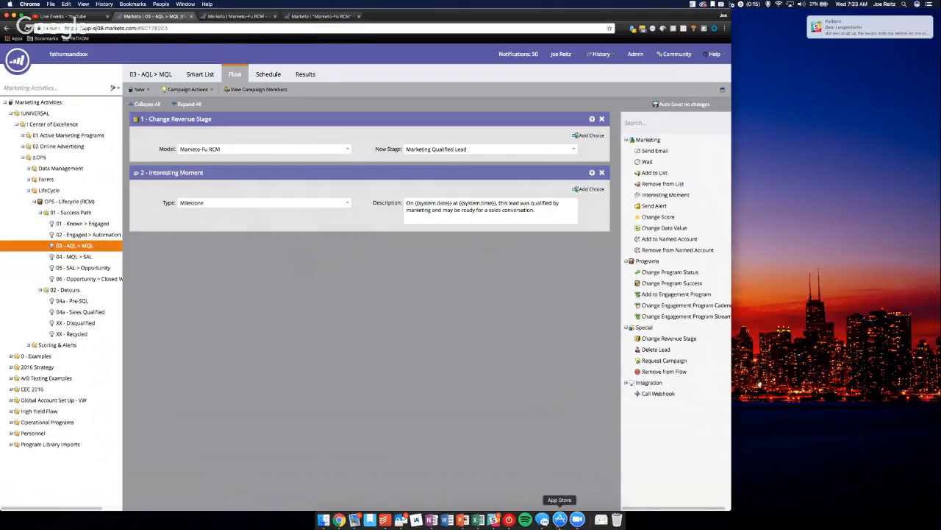